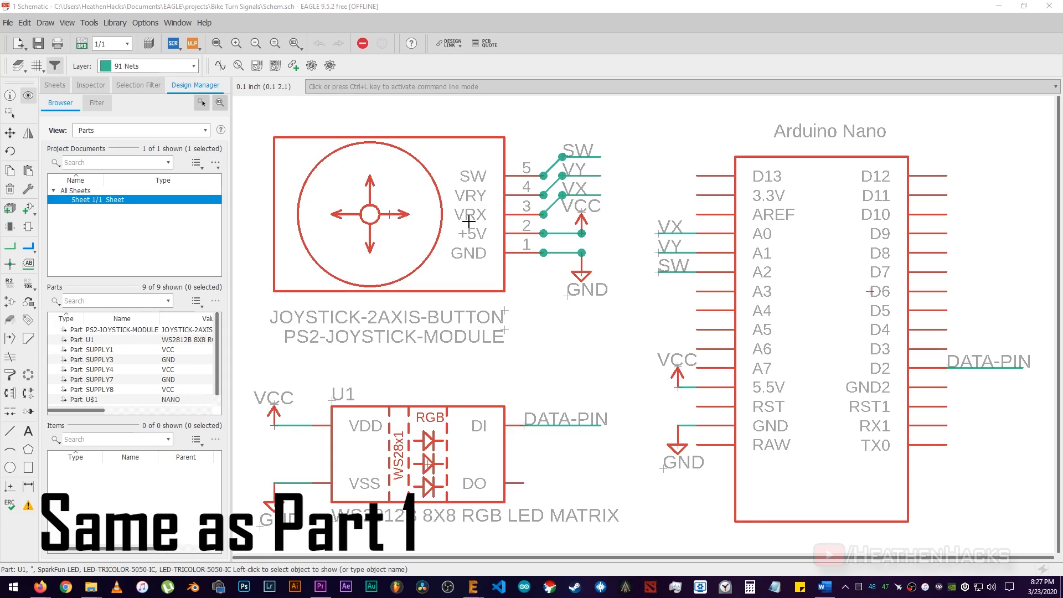
Step: Check the connected serial devices and note the USB-SERIAL CH340 on COM5 for the Nano
click(416, 454)
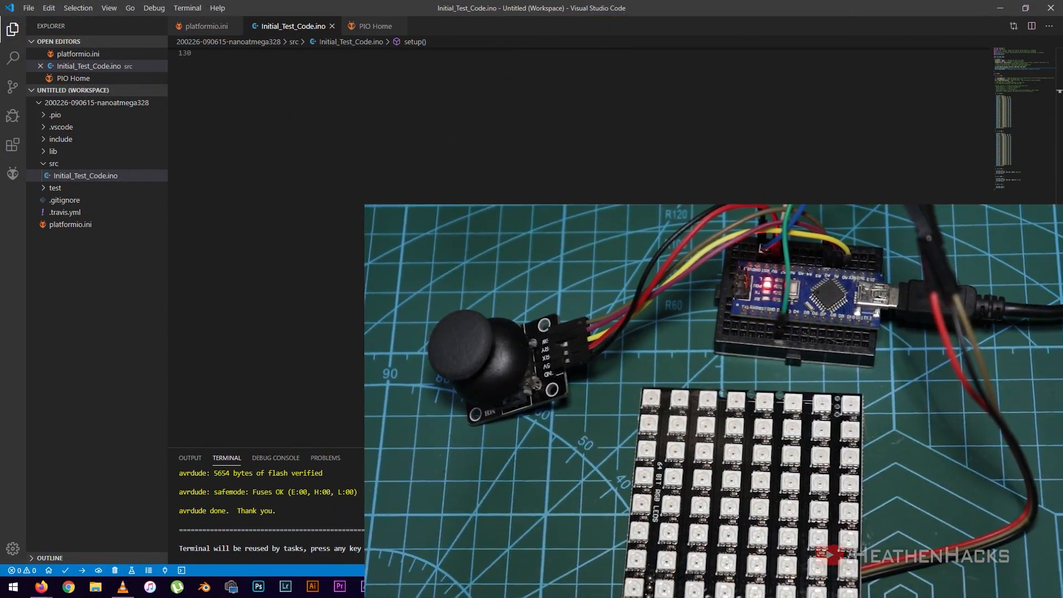
scroll(down, 3)
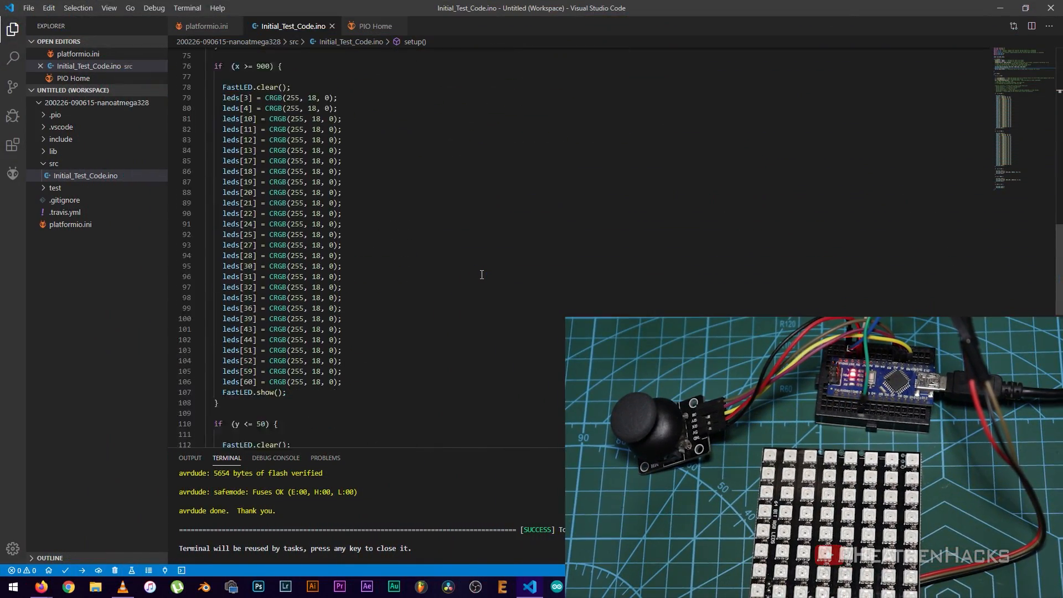
click(370, 26)
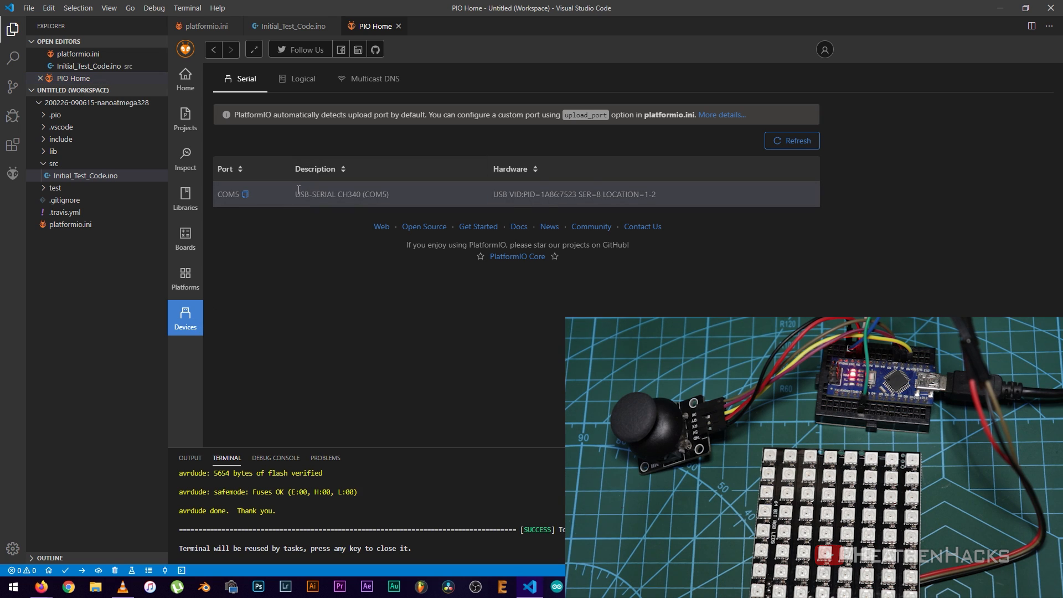
double_click(340, 195)
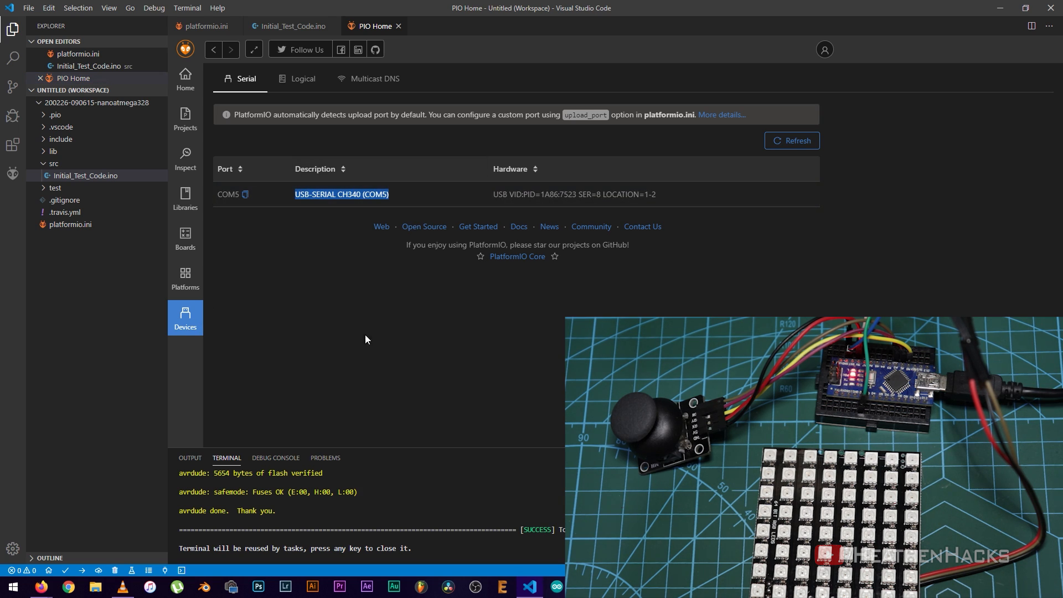
click(290, 26)
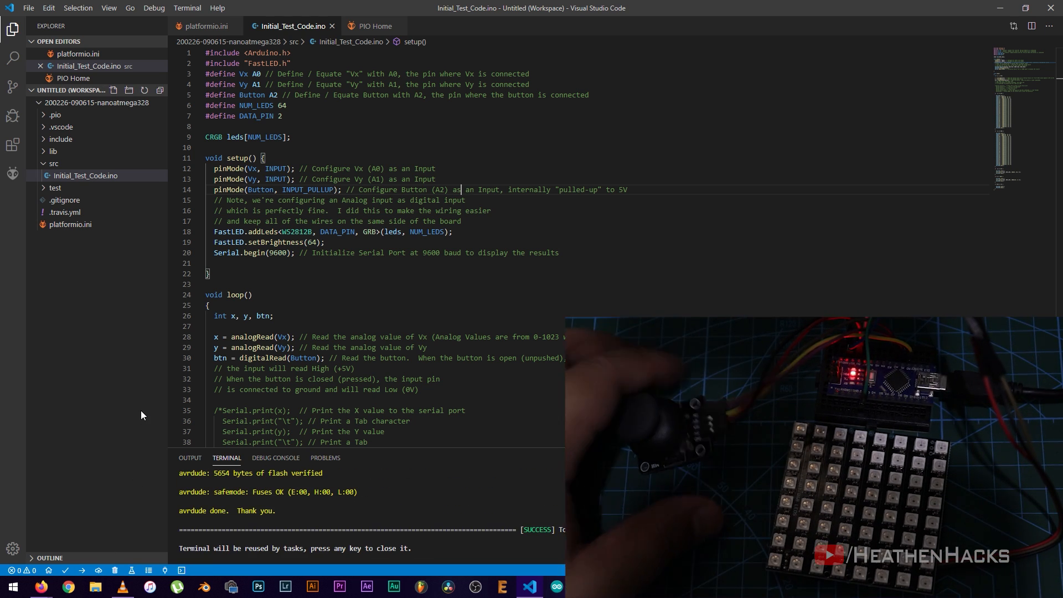
click(373, 26)
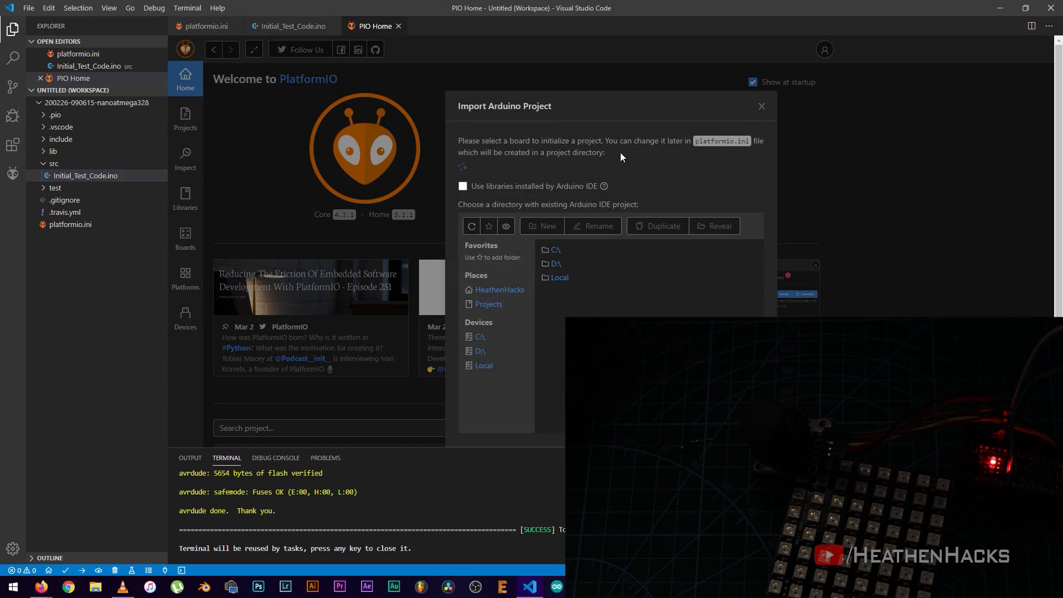
Step: Import NeoPixelBus's NeoPixelCylon example as an Arduino Nano ATmega328 project using Arduino IDE libraries
click(463, 186)
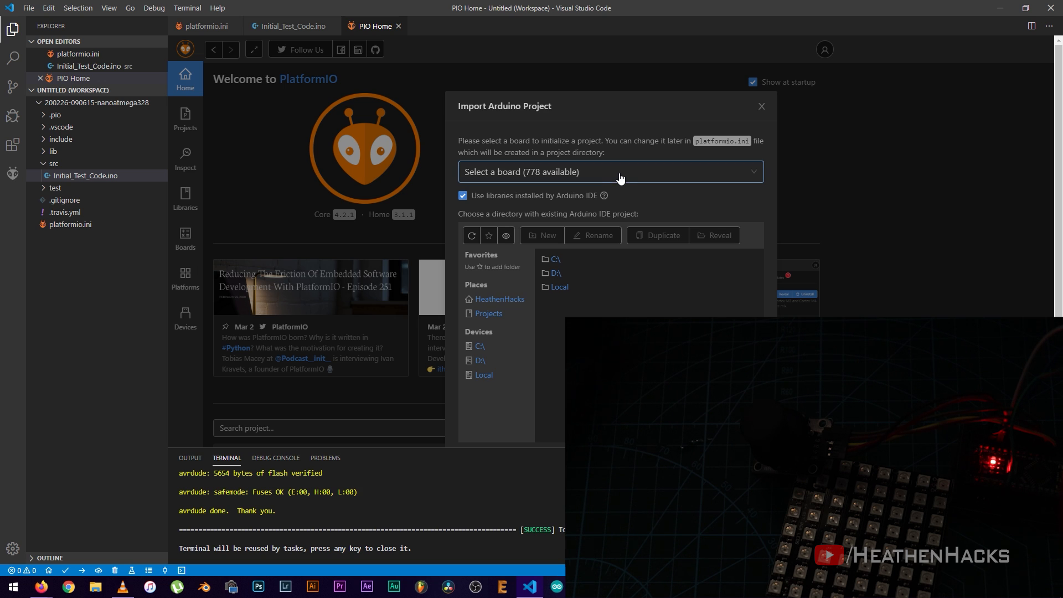
click(618, 172)
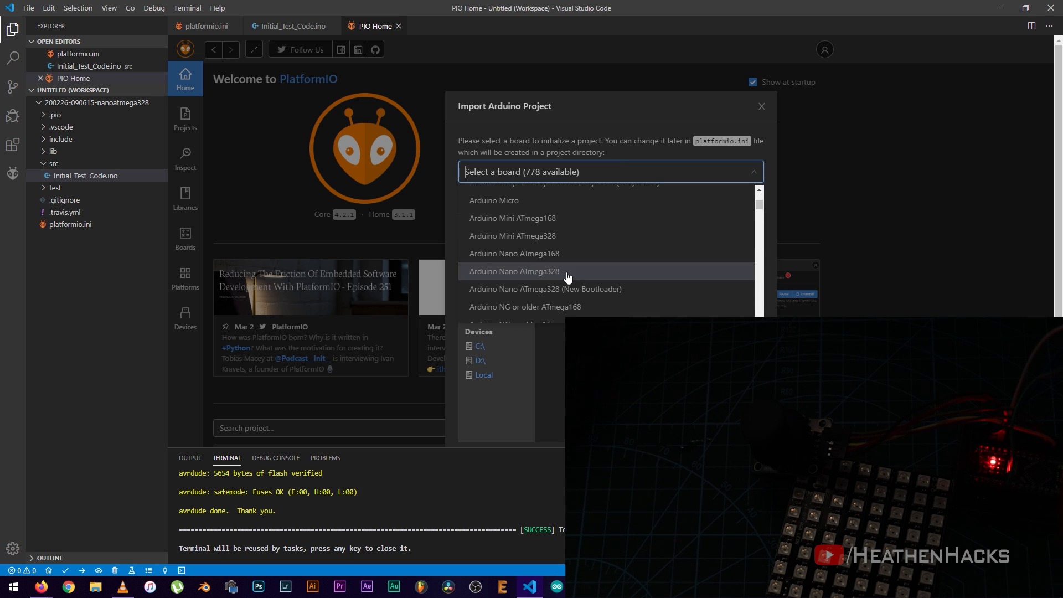
click(513, 271)
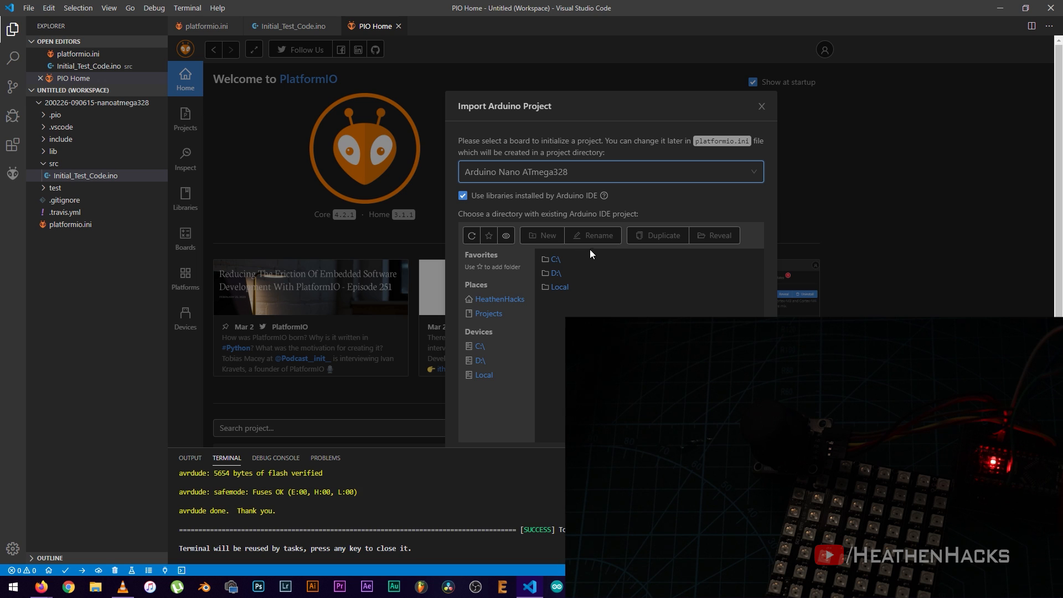
click(499, 299)
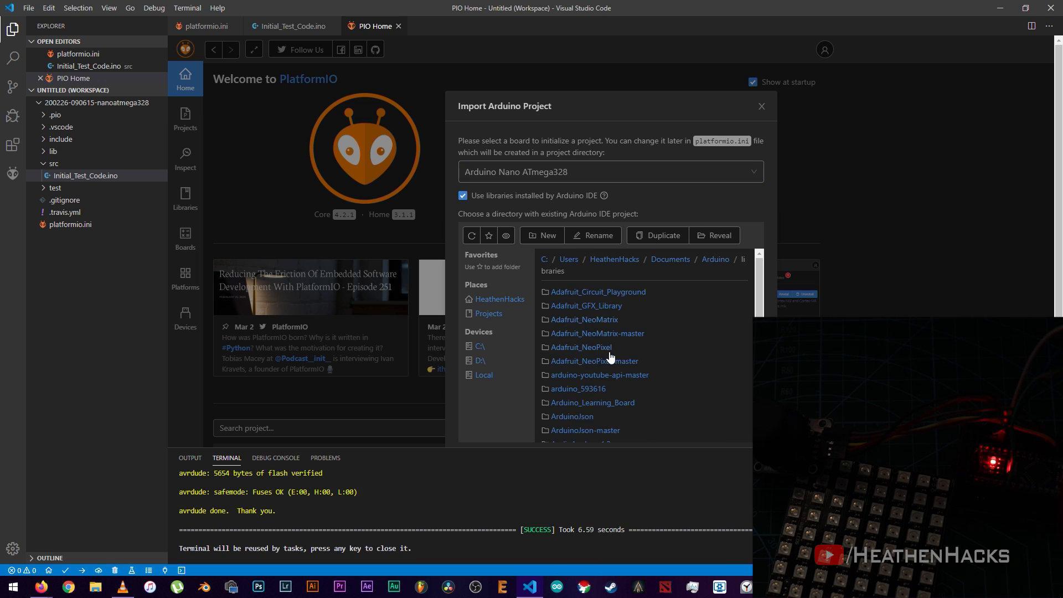
double_click(606, 345)
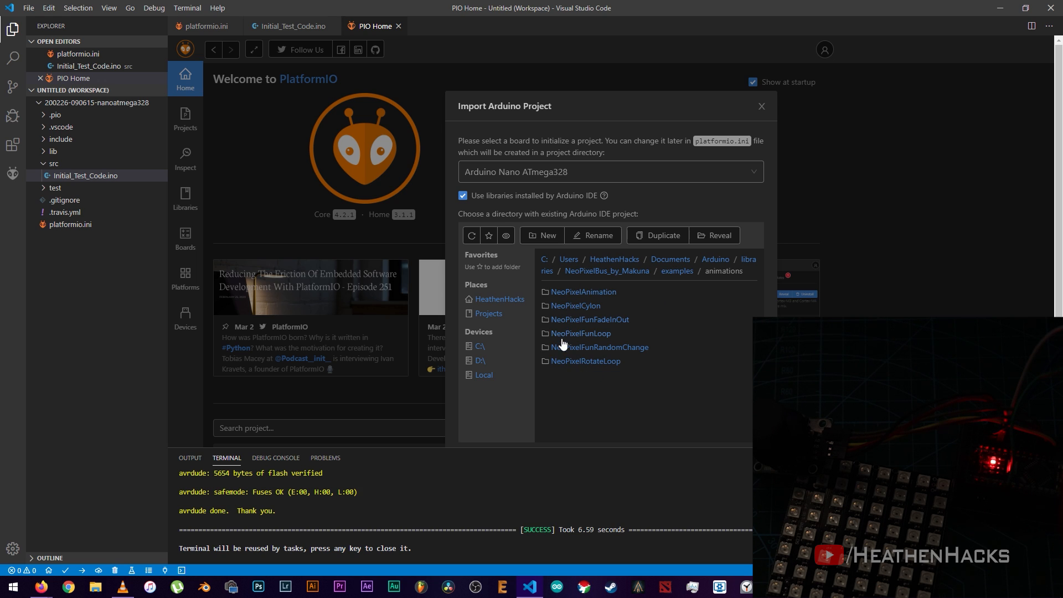
double_click(575, 305)
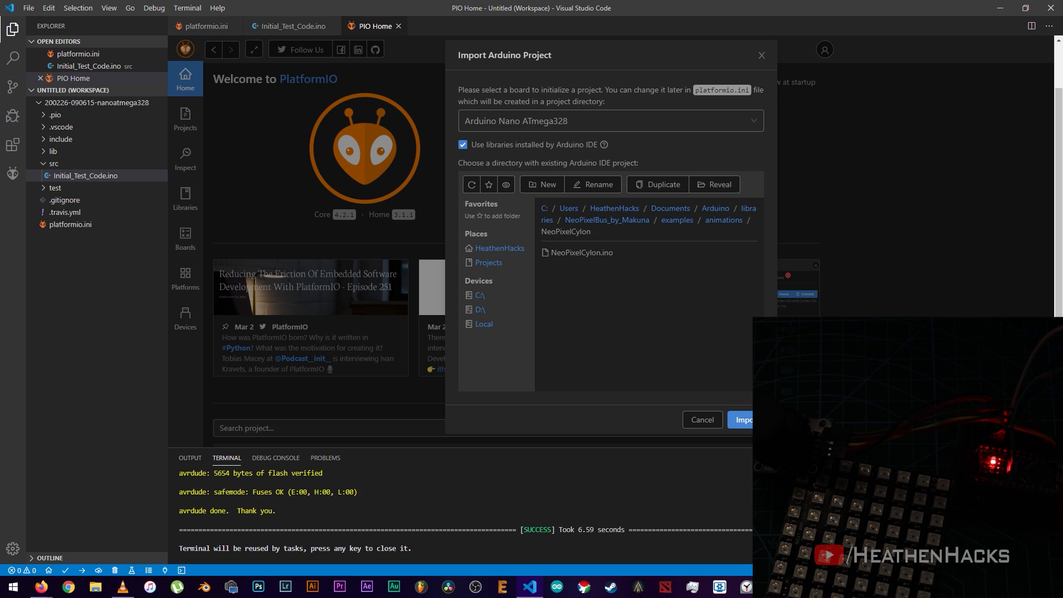
click(744, 418)
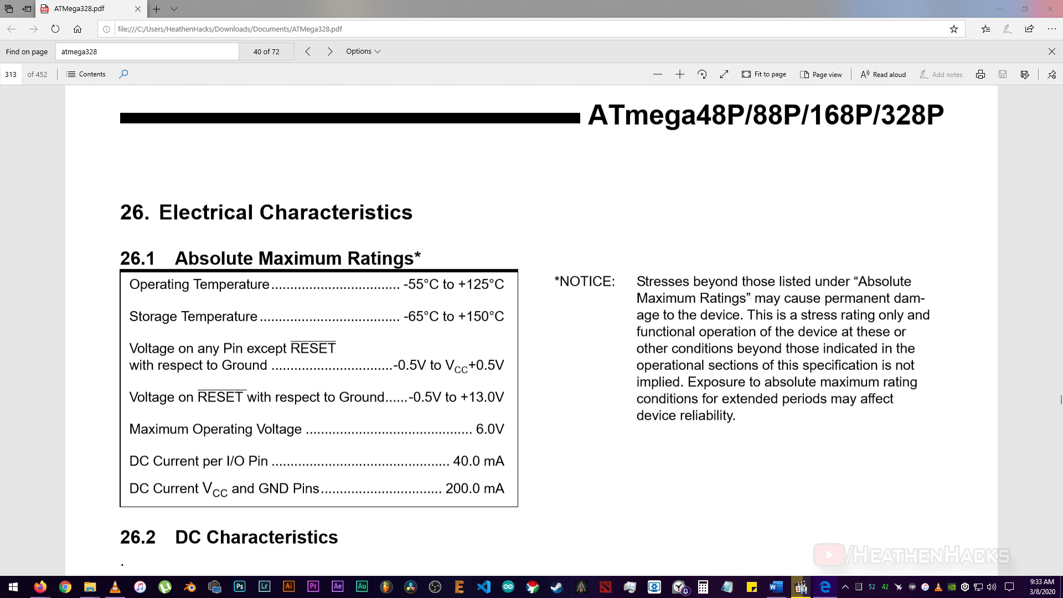
click(295, 586)
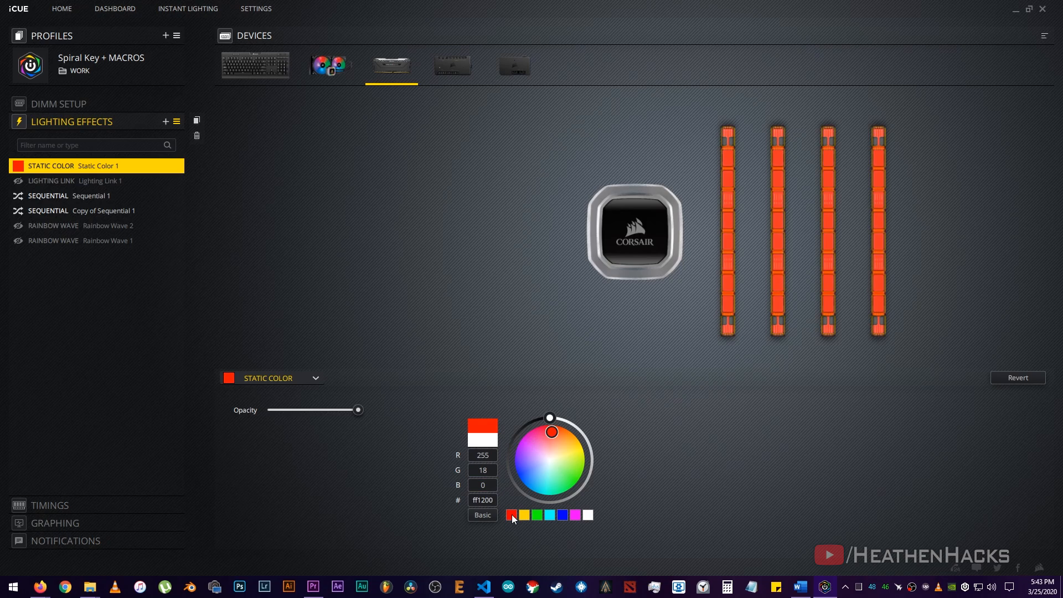
click(512, 515)
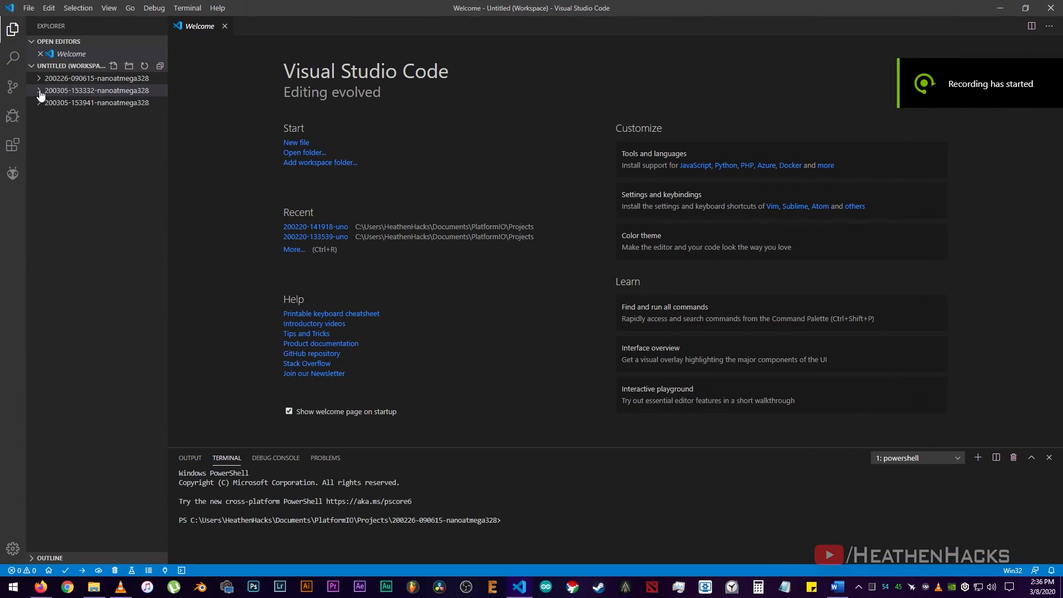
click(99, 77)
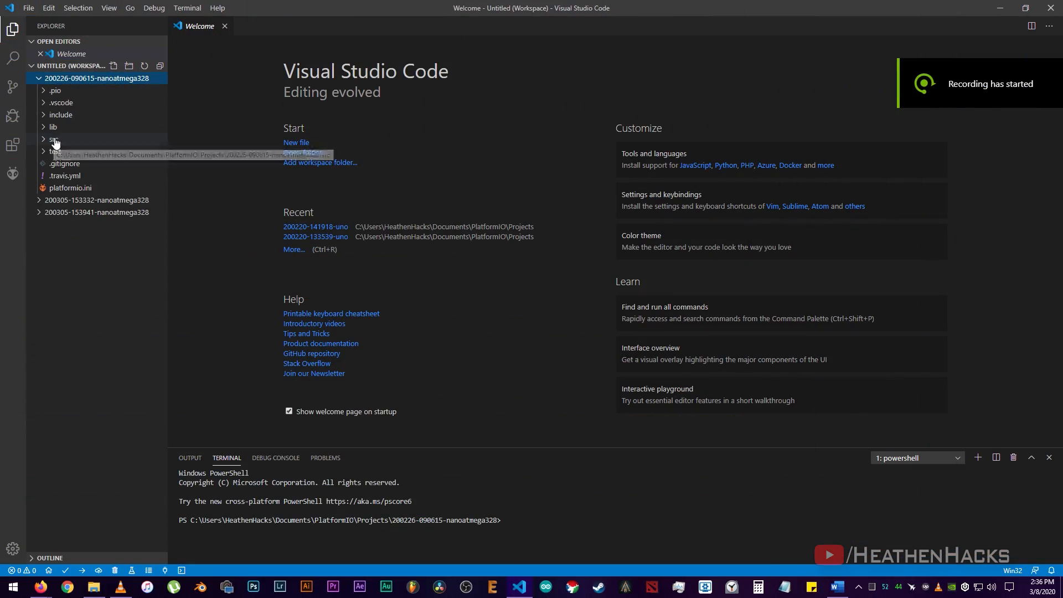
double_click(86, 150)
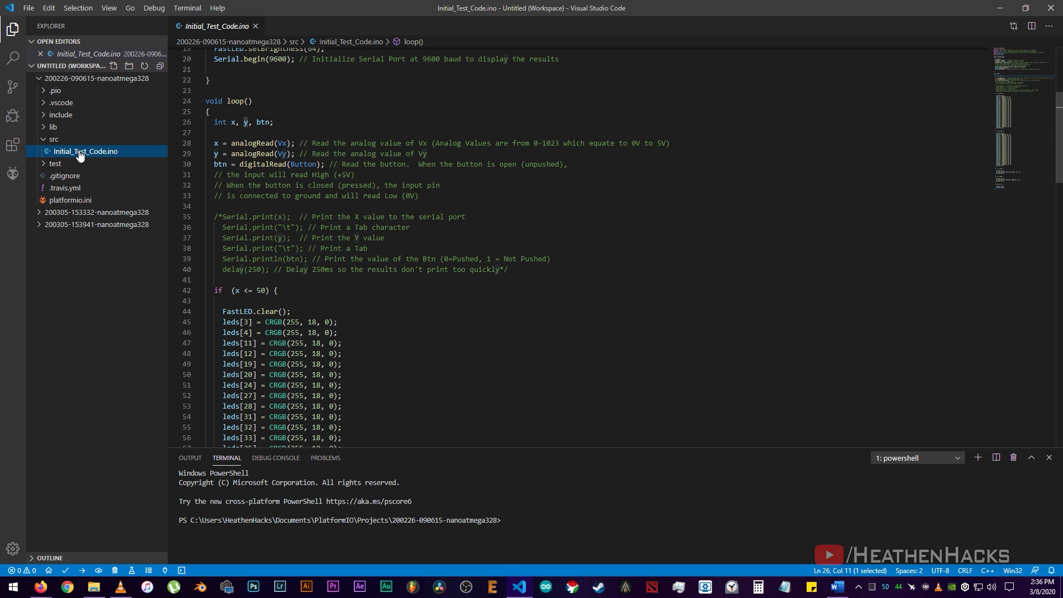
scroll(up, 3)
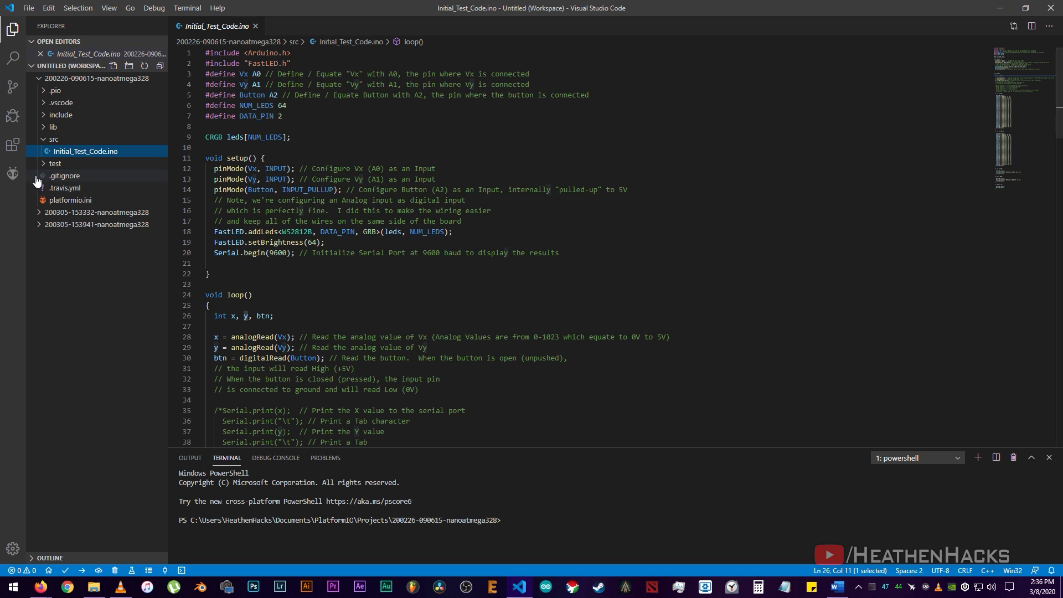
click(97, 213)
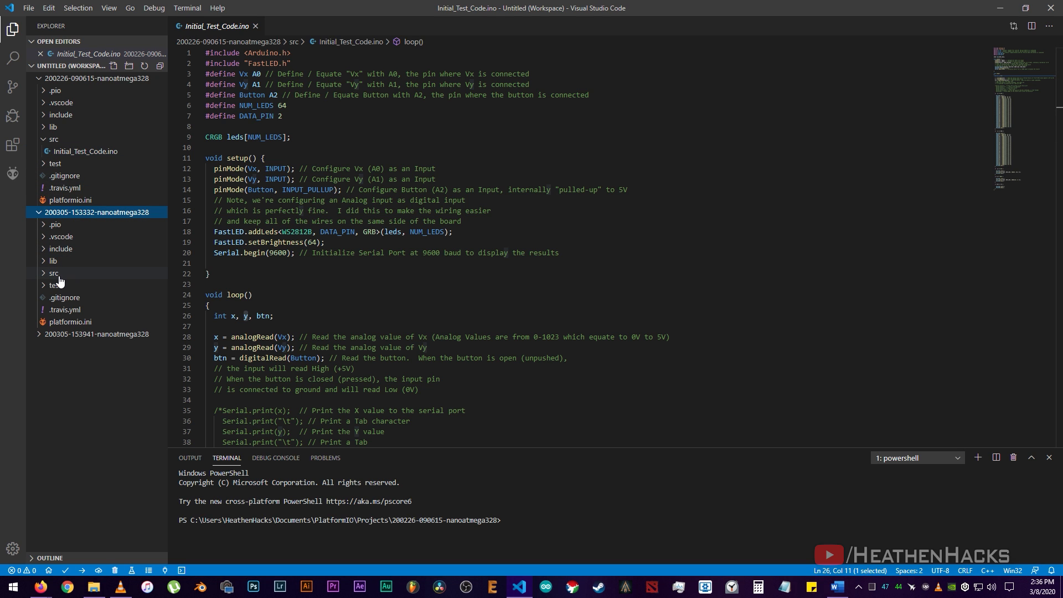
click(78, 284)
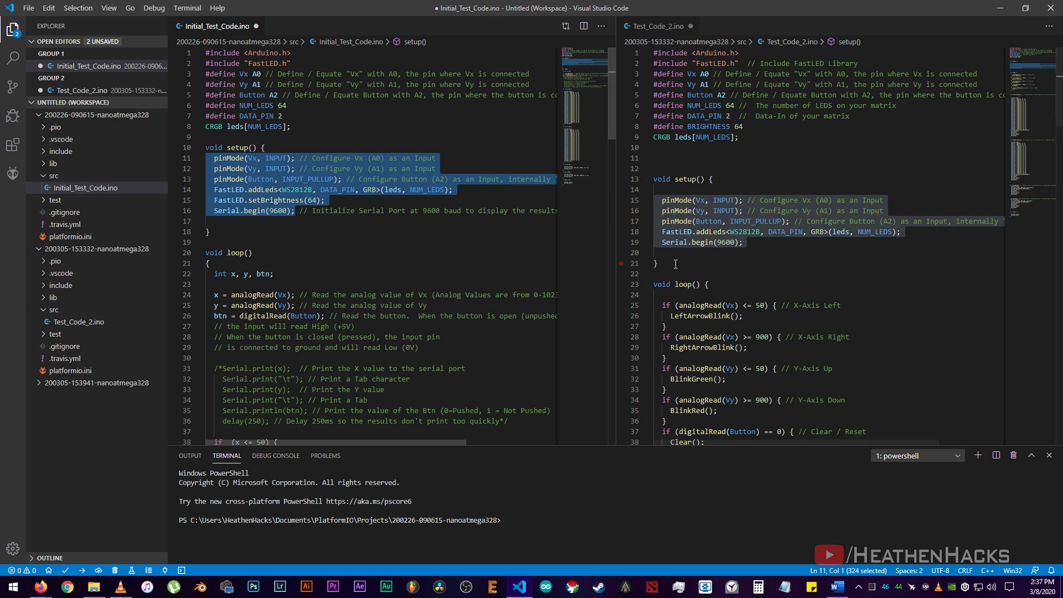
Step: Review Test_Code_2's X-axis left condition, then start Import Arduino Project from PIO Home
scroll(down, 3)
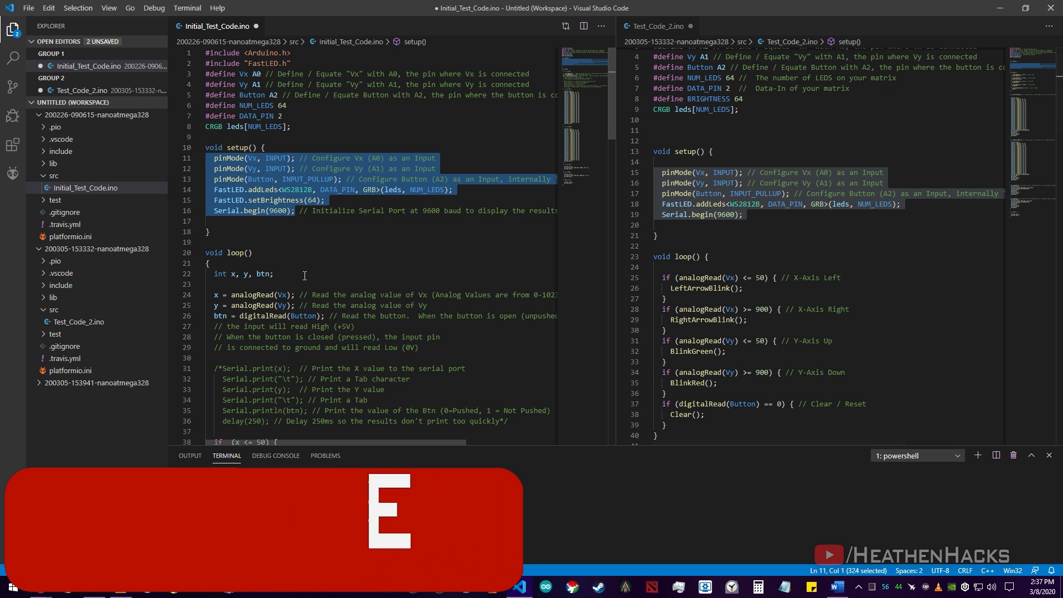
scroll(down, 3)
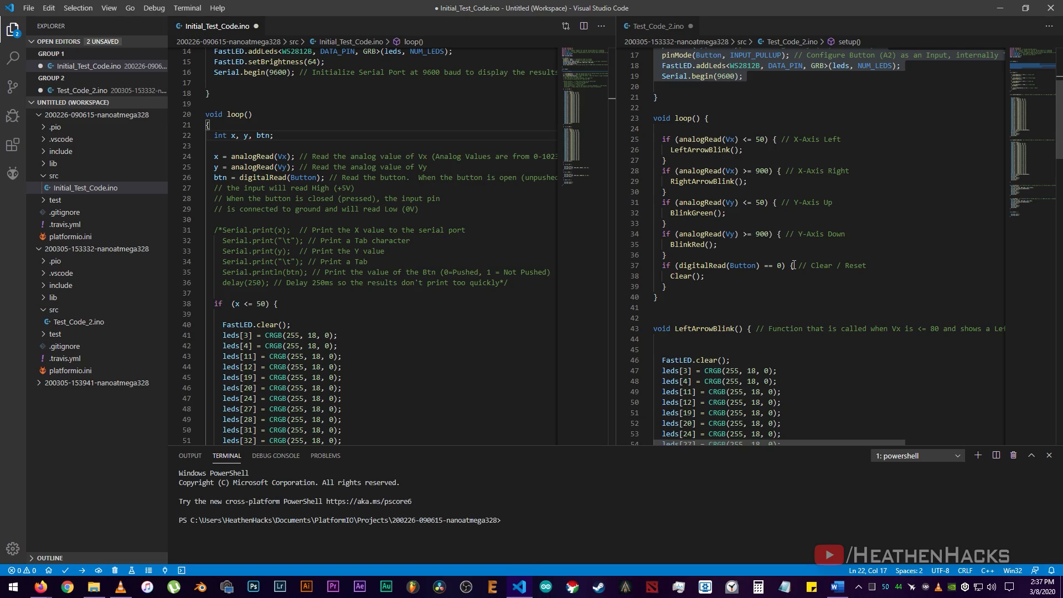
drag(214, 156, 259, 156)
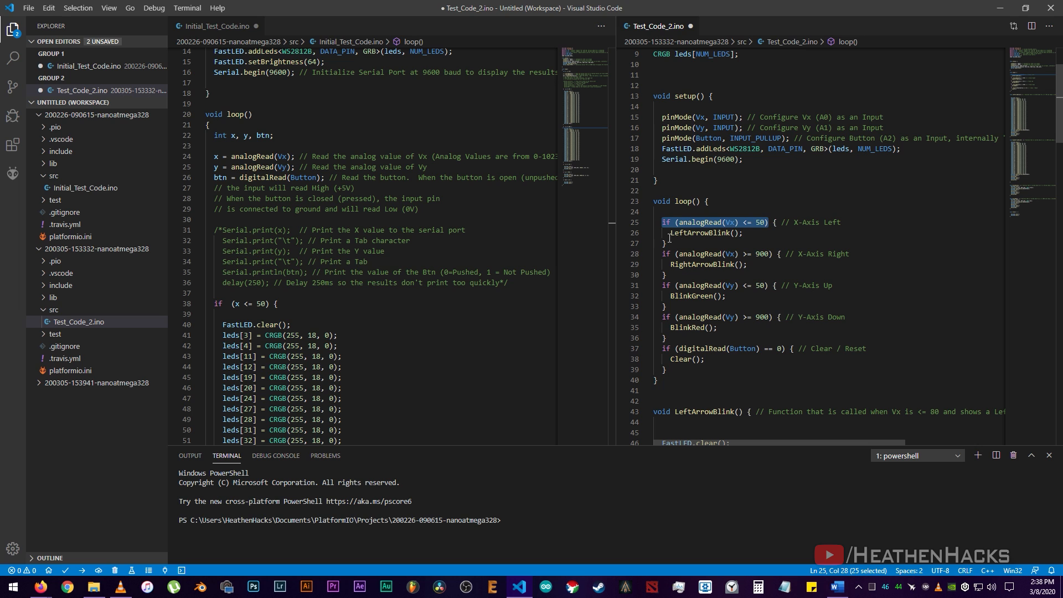
scroll(down, 3)
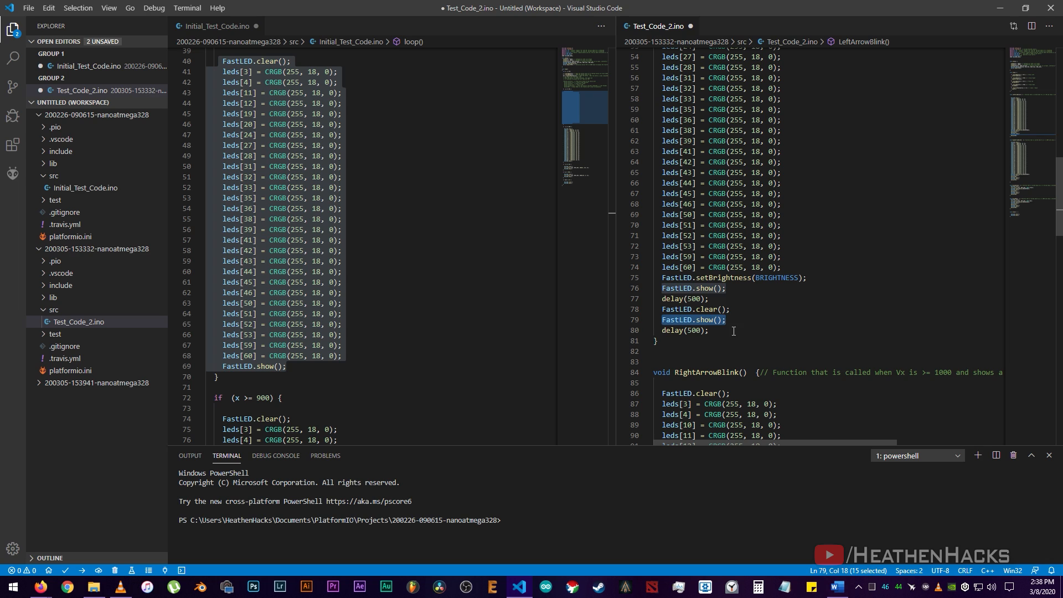
click(686, 330)
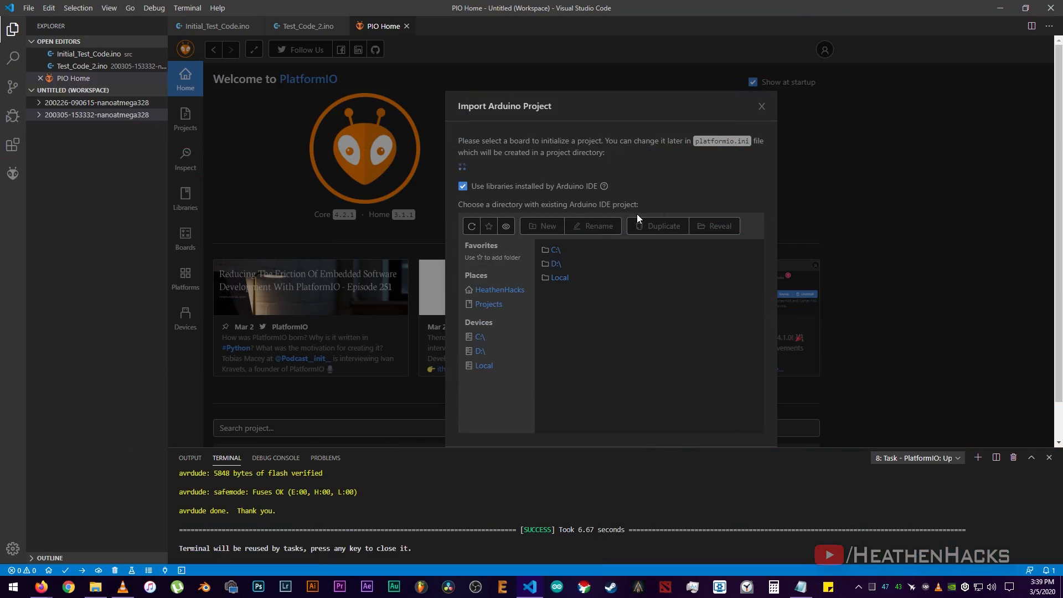
Step: Choose Arduino Nano ATmega328 and browse Documents for the sketch to import
click(609, 171)
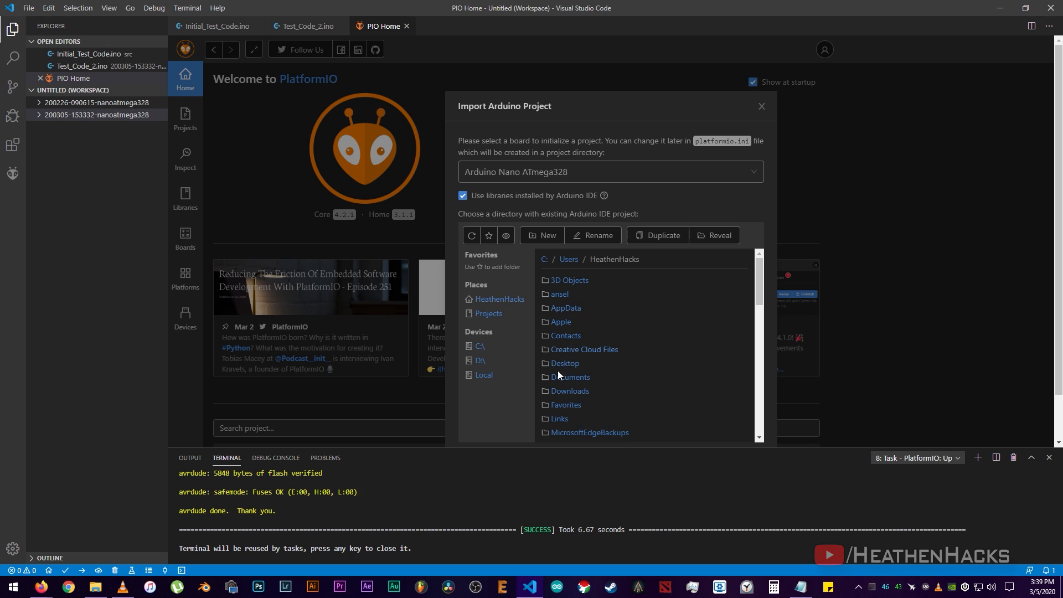
double_click(572, 377)
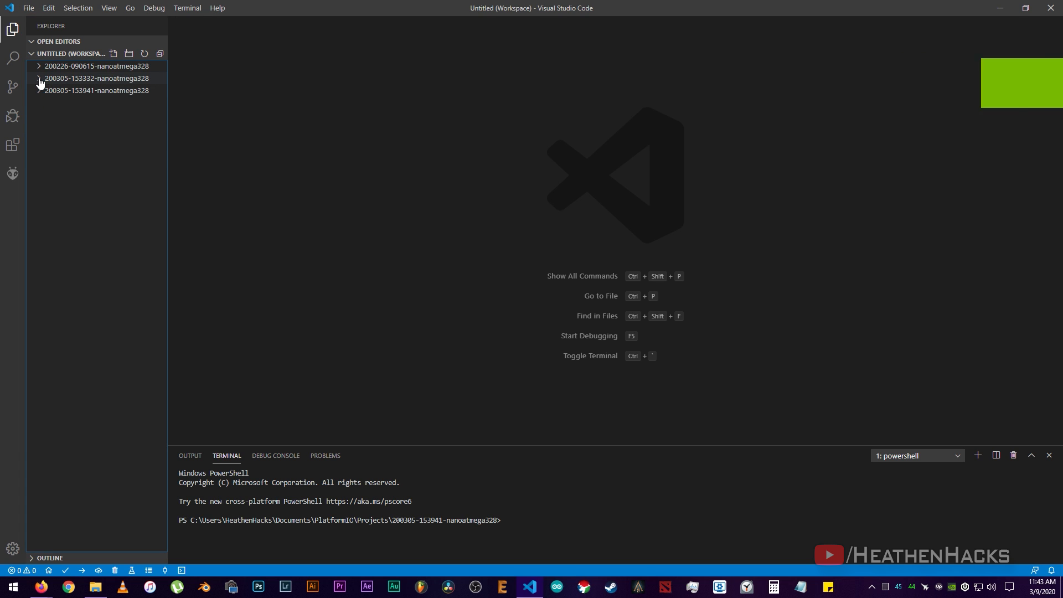
click(39, 77)
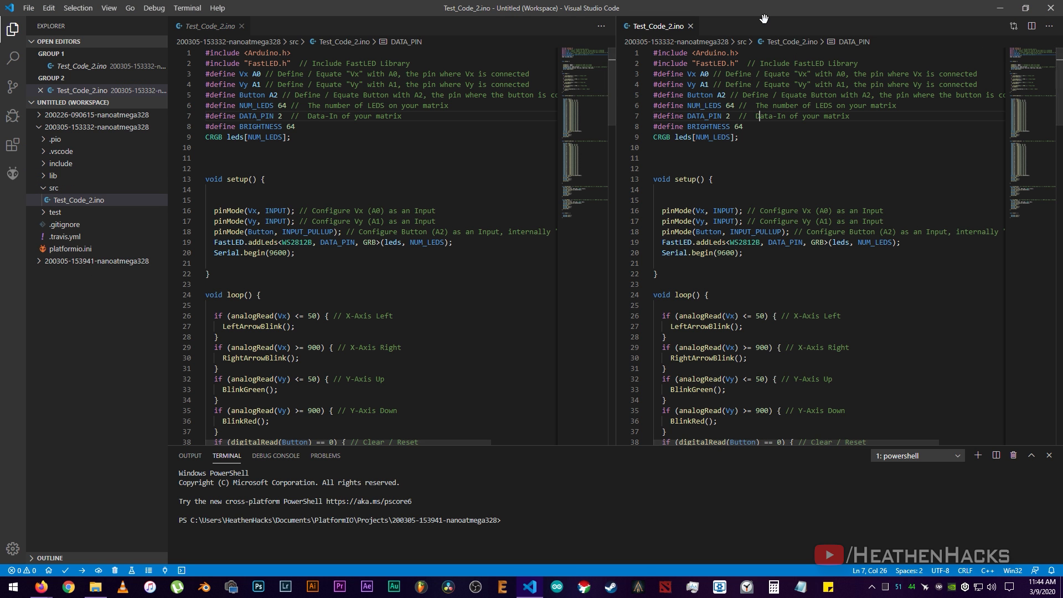
click(98, 260)
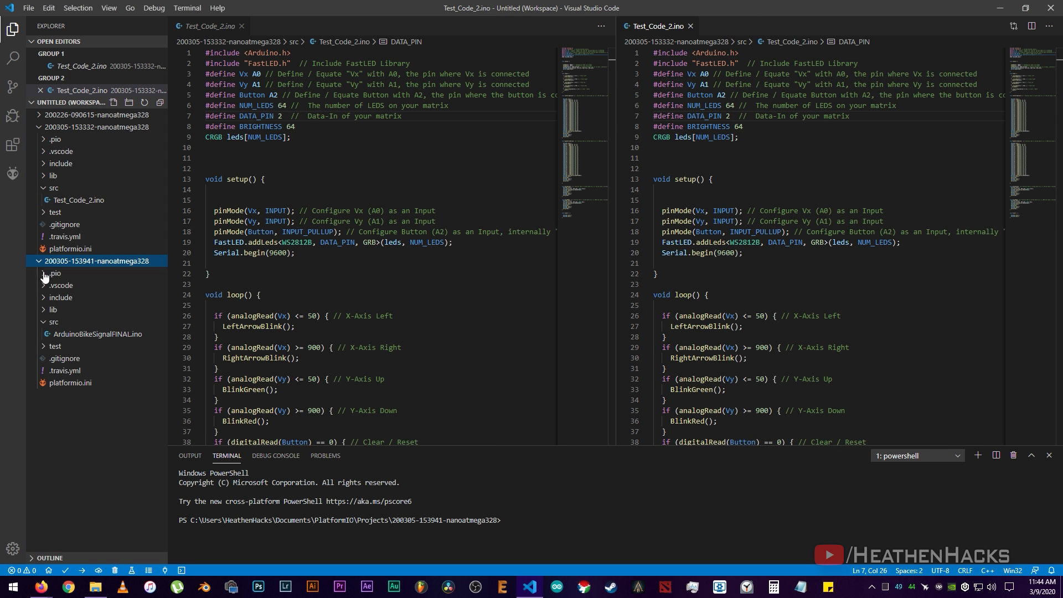
click(100, 333)
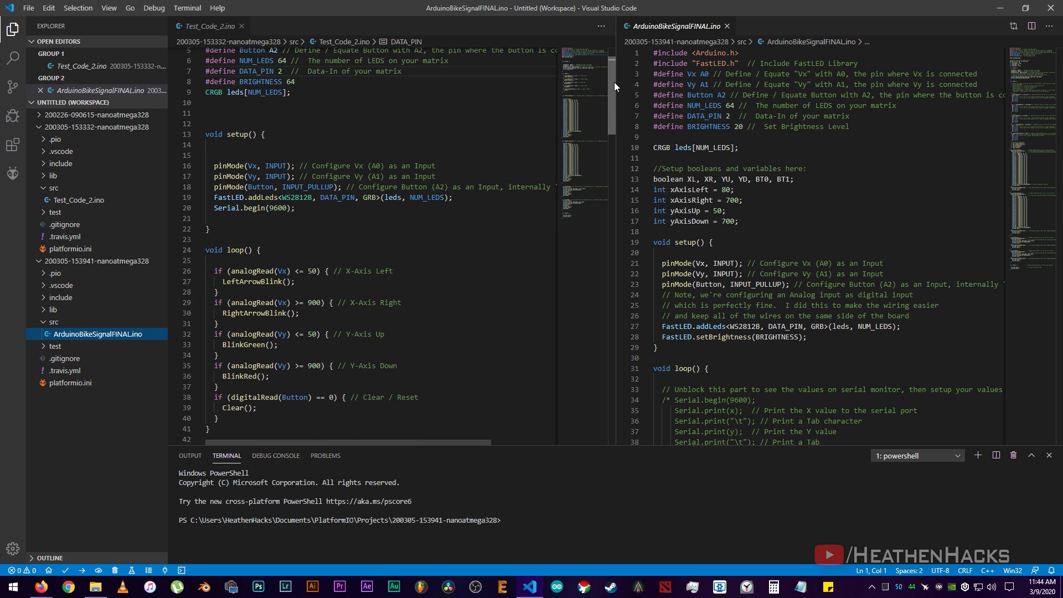
scroll(down, 3)
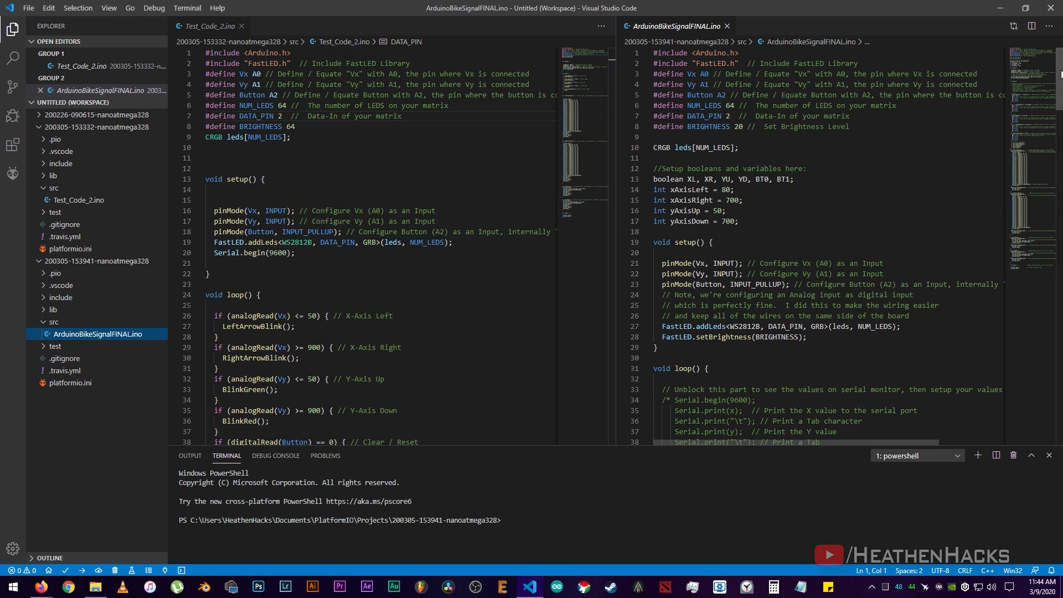
scroll(down, 3)
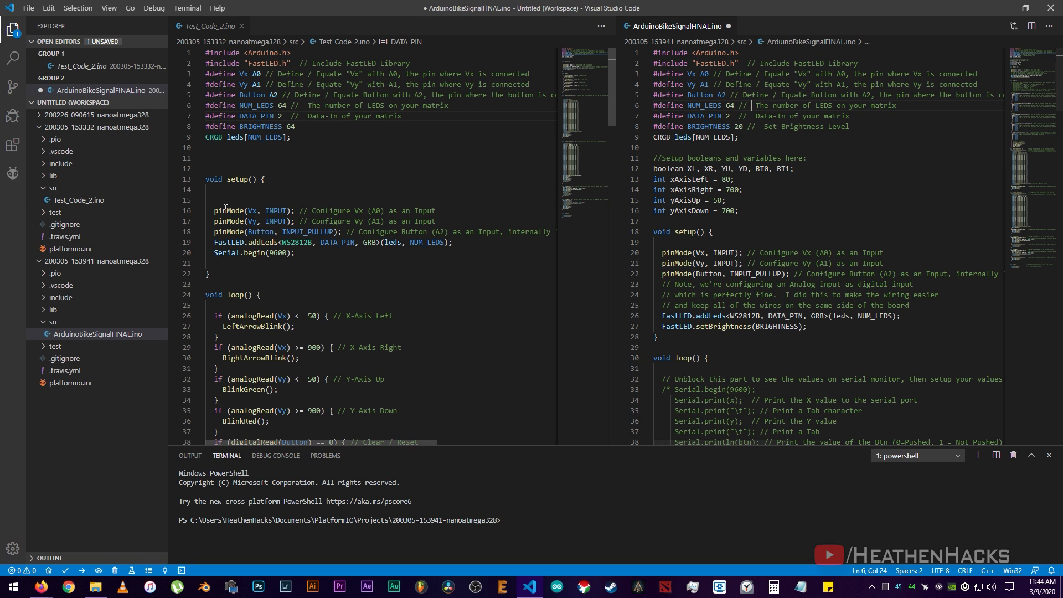
drag(200, 179, 210, 274)
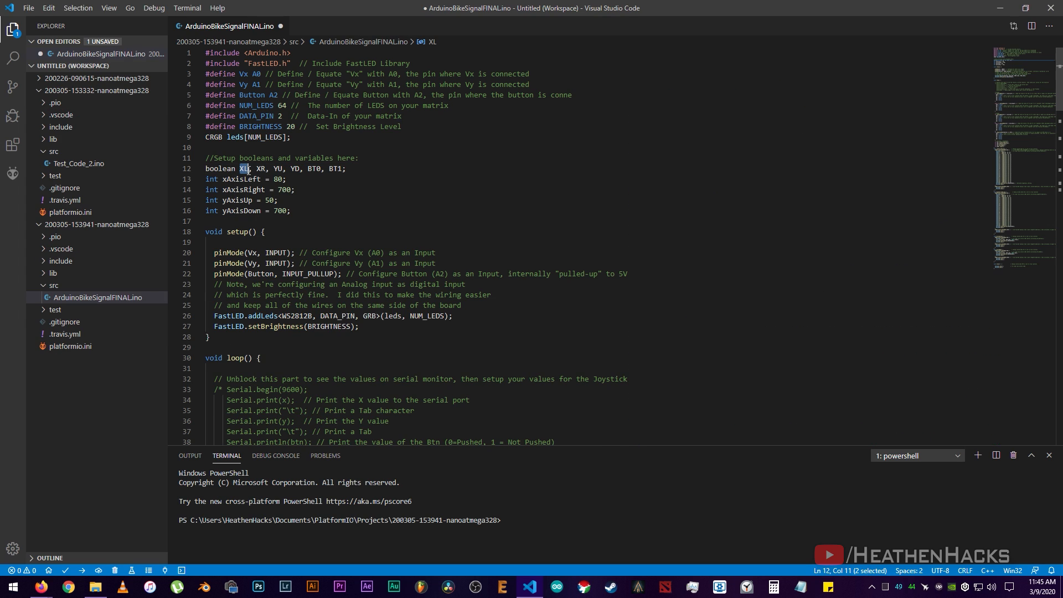
double_click(241, 180)
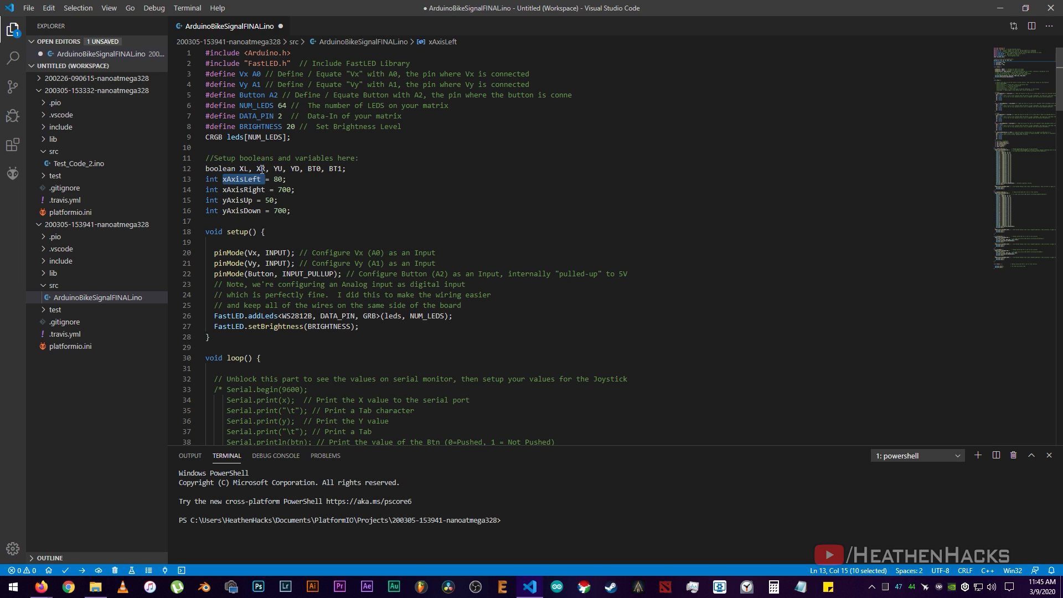
double_click(243, 189)
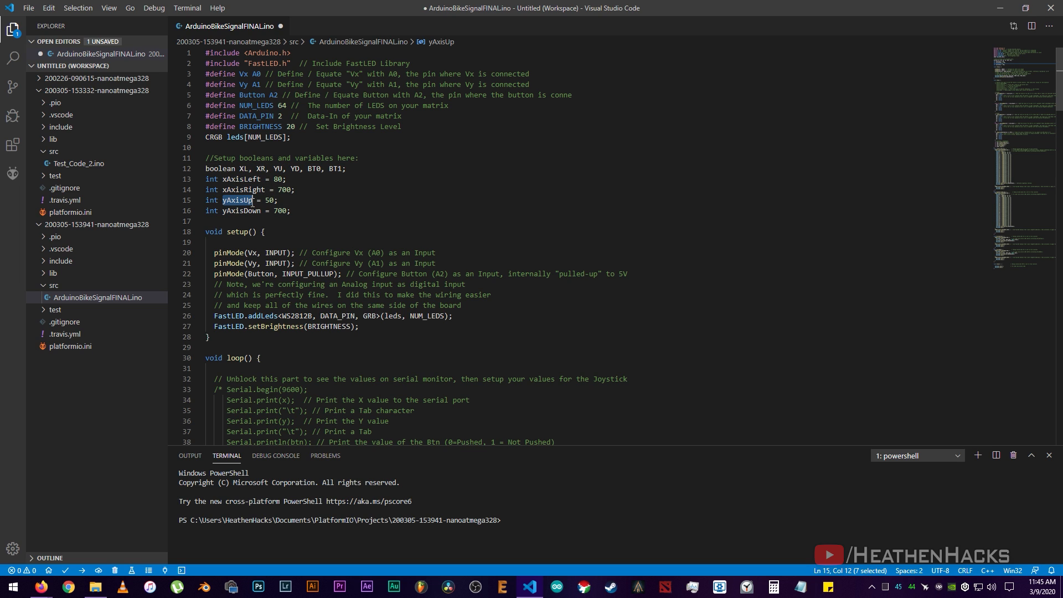
double_click(241, 211)
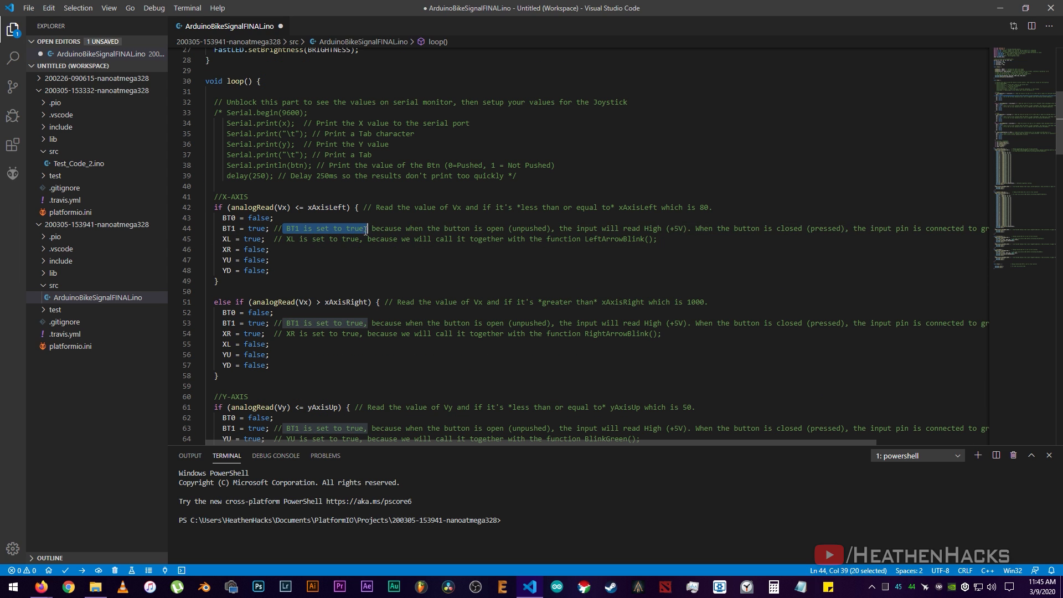
drag(366, 228, 561, 228)
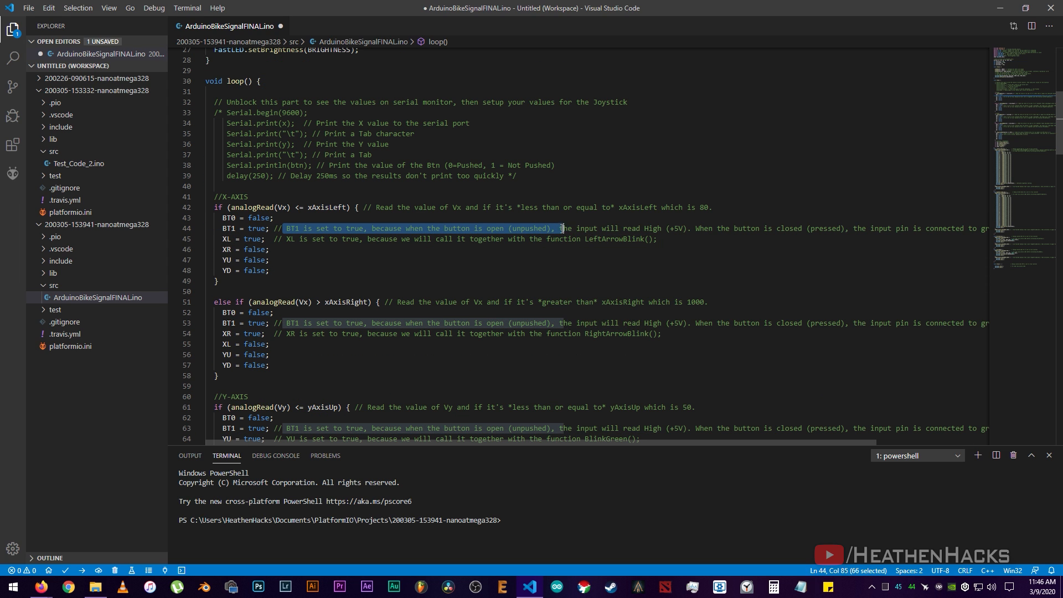
drag(563, 228, 882, 228)
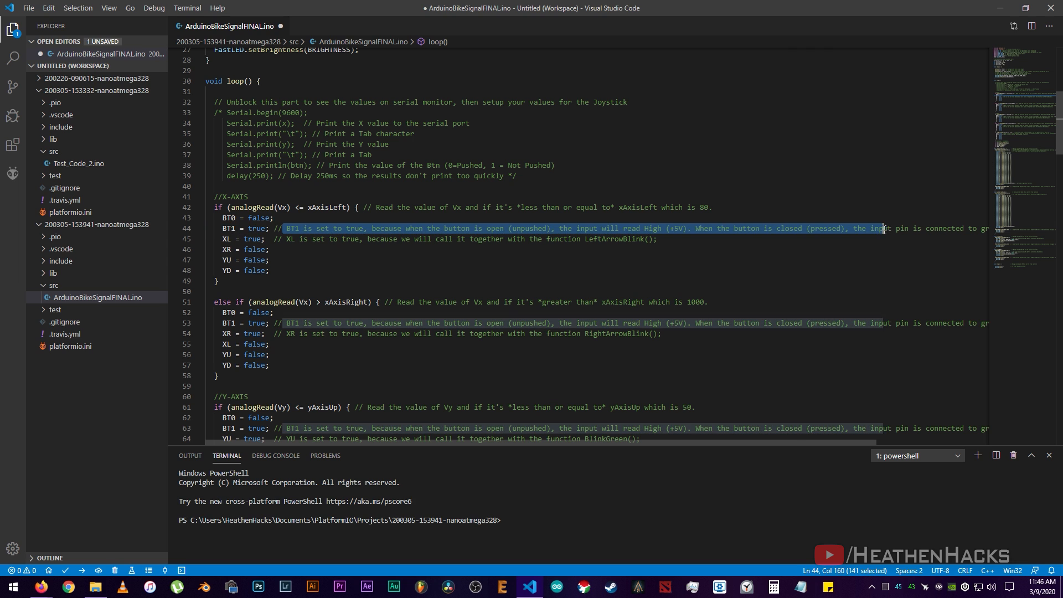
click(240, 240)
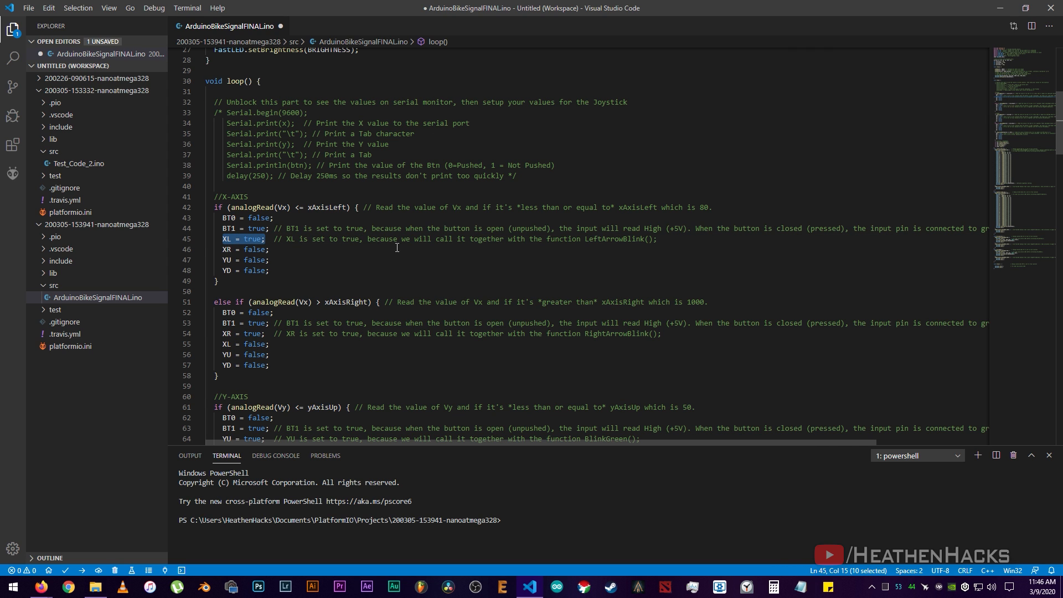
scroll(down, 3)
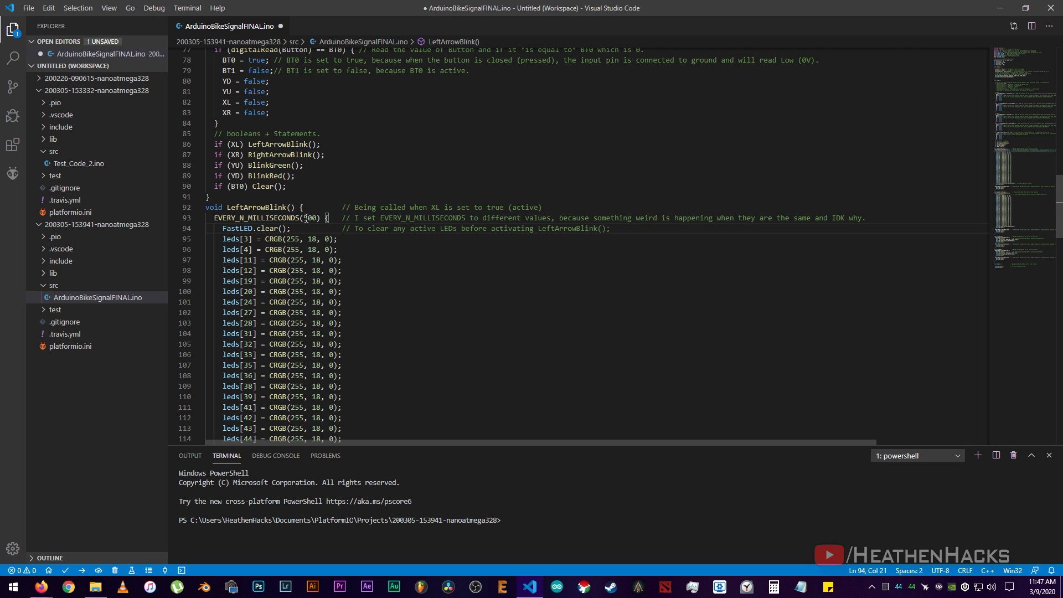
double_click(309, 218)
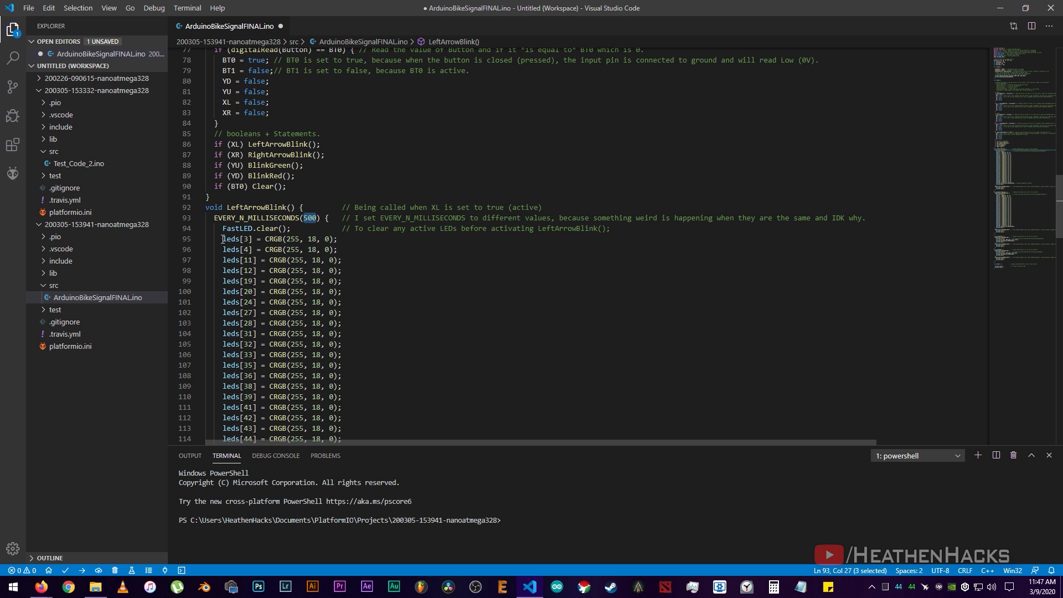
drag(309, 218, 331, 228)
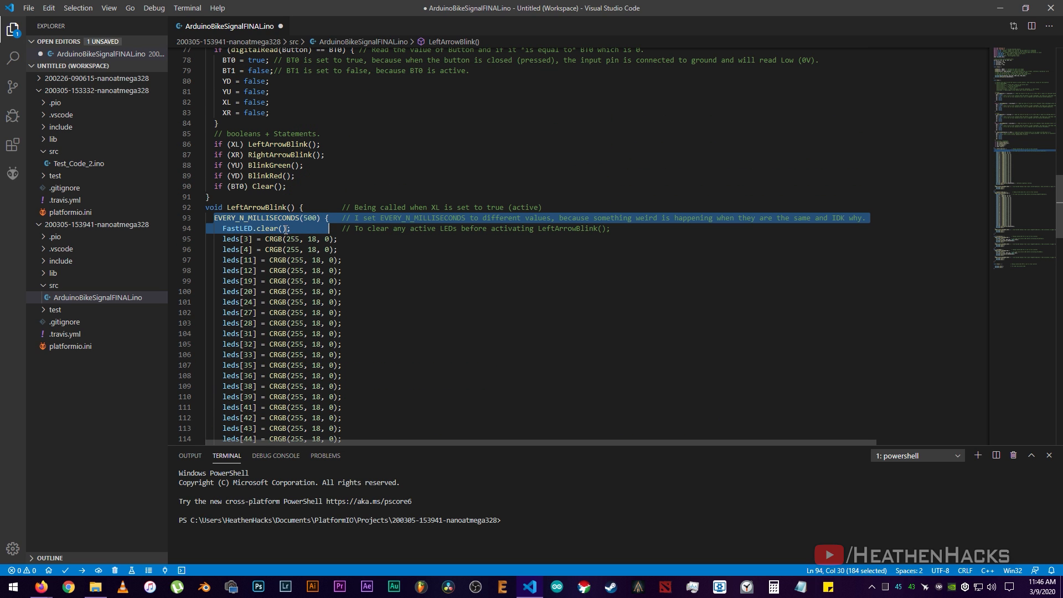
double_click(309, 219)
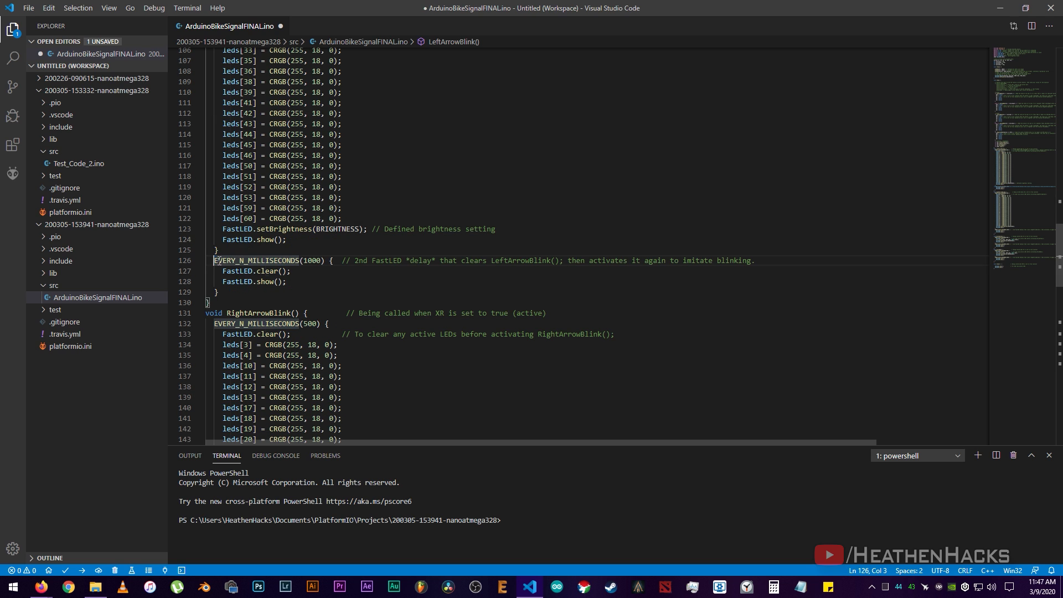
click(356, 261)
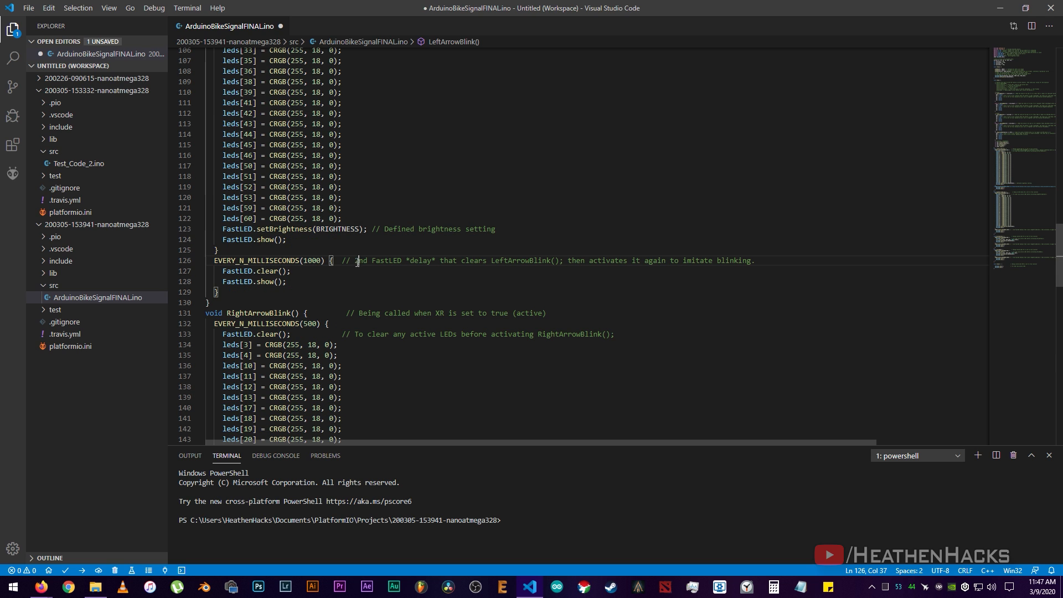
drag(354, 261, 476, 260)
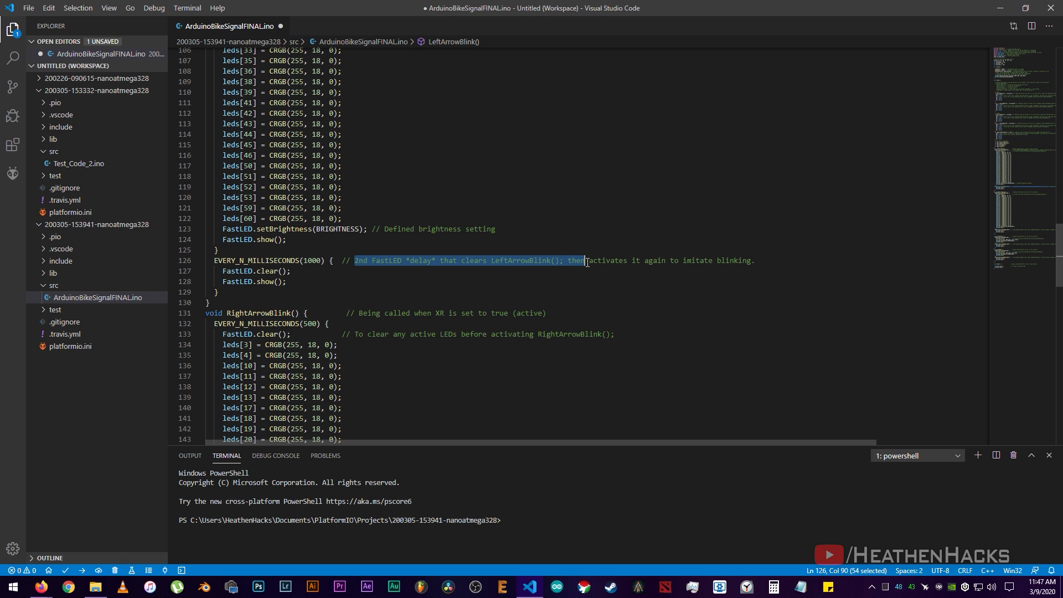
drag(584, 259, 756, 260)
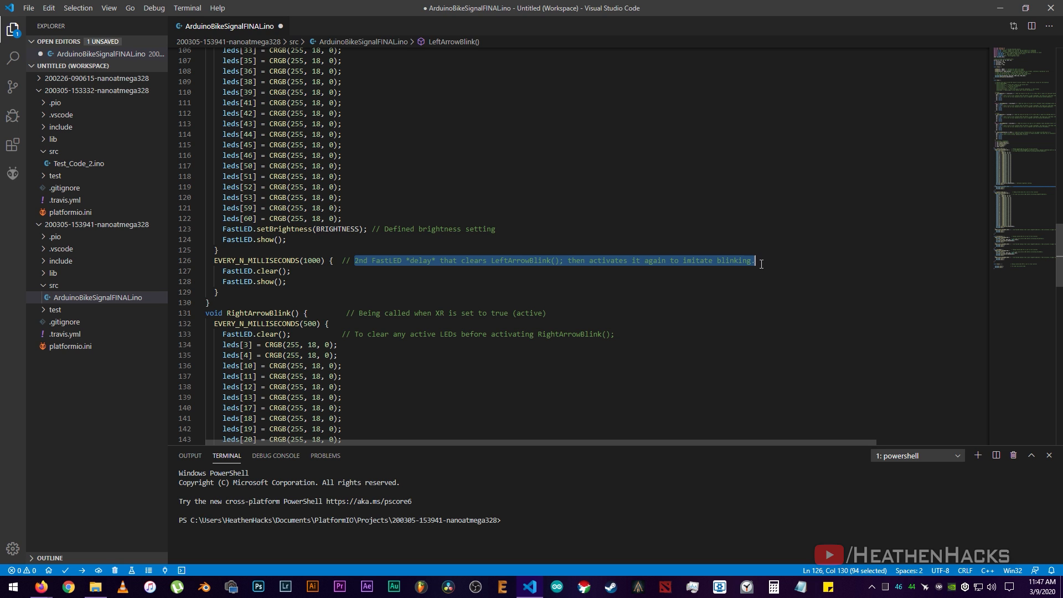